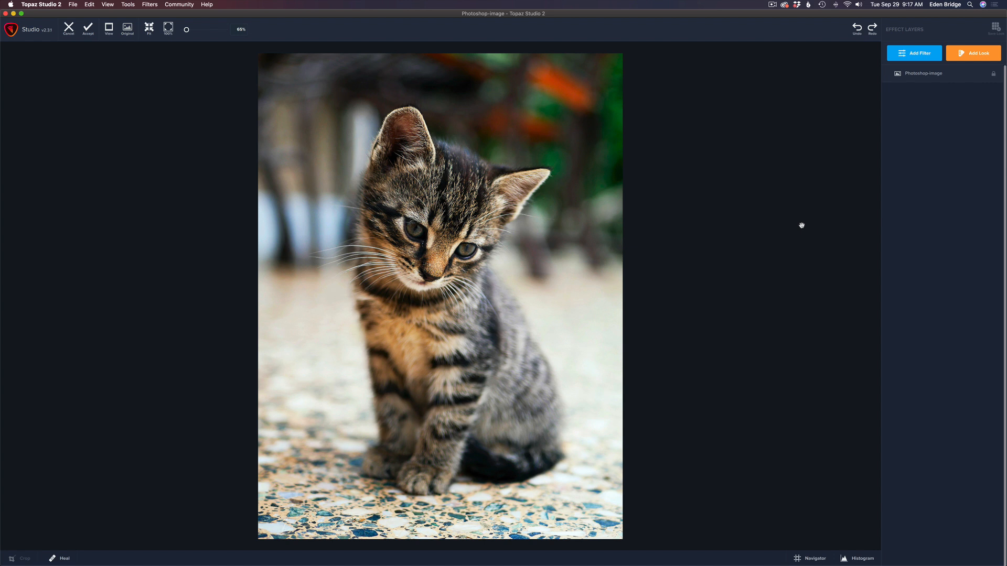
{"action": "mouse_move", "coordinate": [924, 54]}
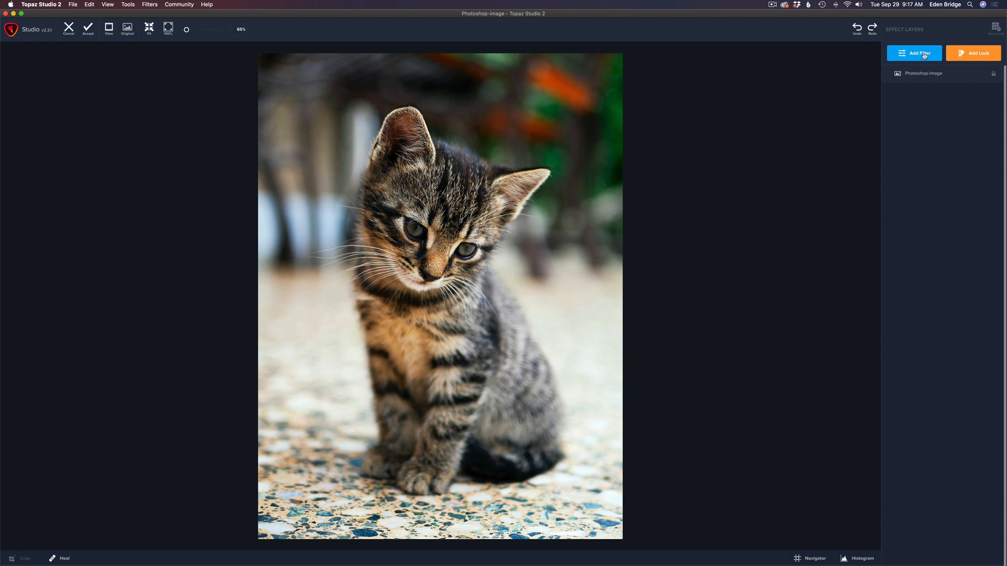
Step: Add a Texture layer using the dark fur texture at 0.61 opacity
{"action": "left_click", "coordinate": [916, 52]}
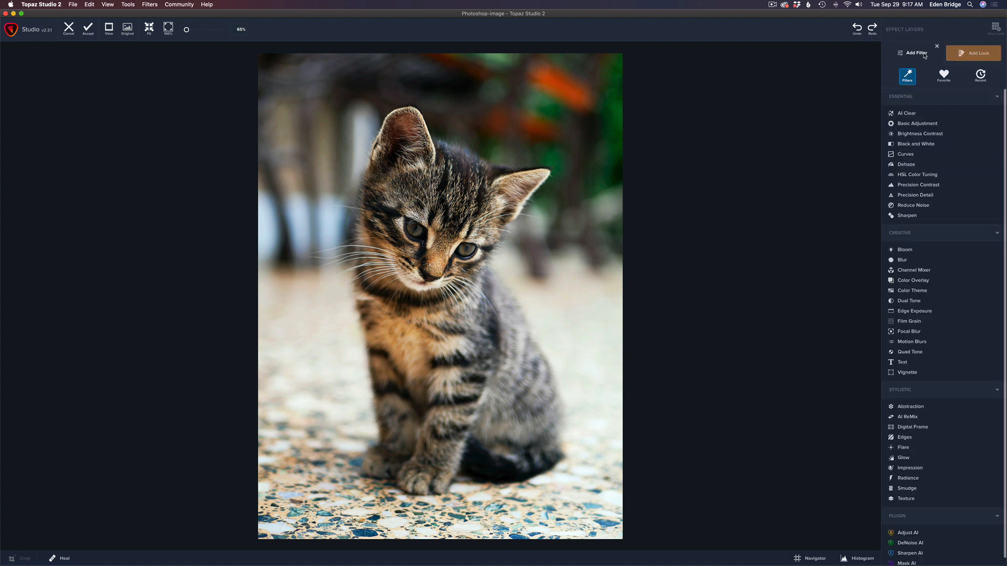
{"action": "mouse_move", "coordinate": [907, 499]}
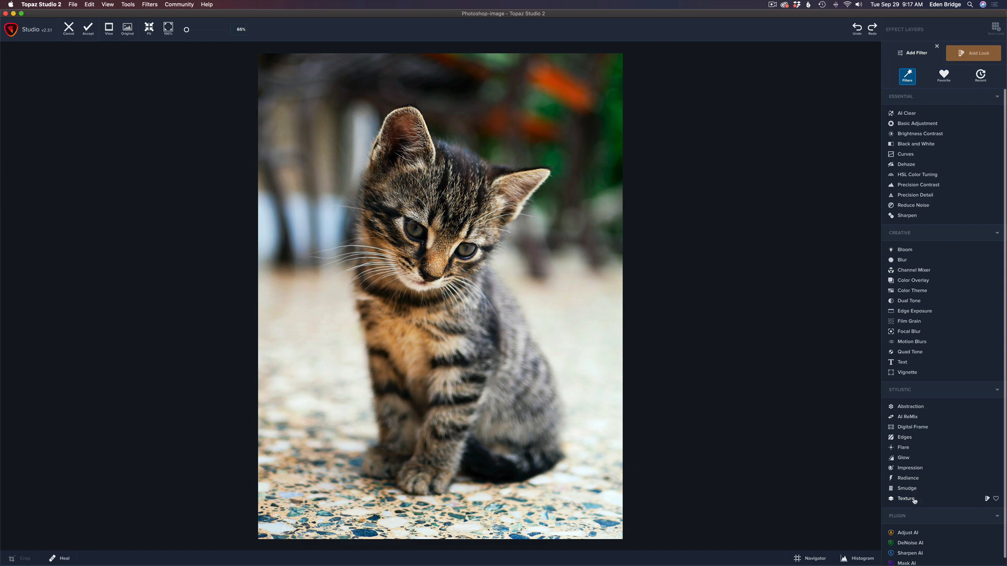
{"action": "left_click", "coordinate": [907, 498]}
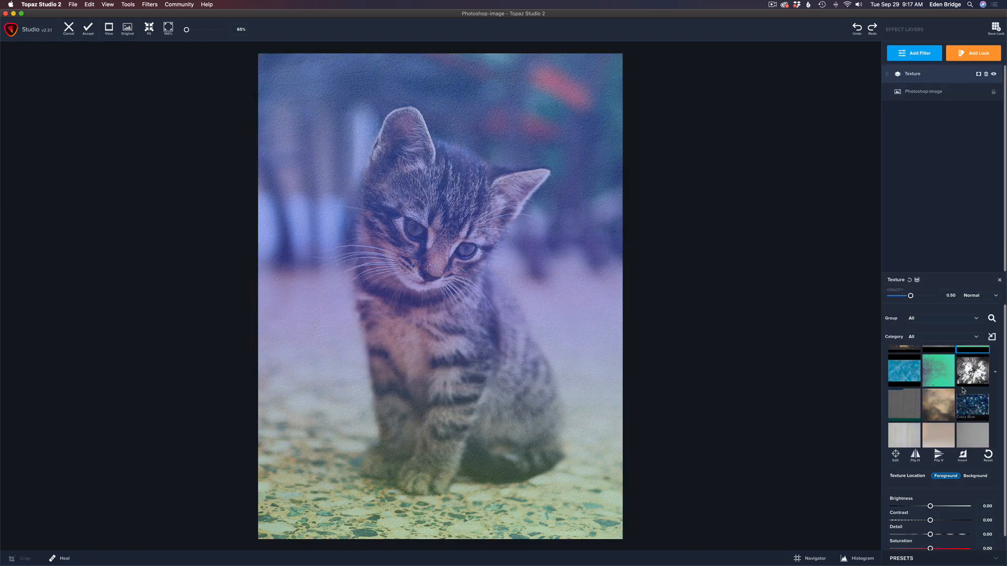
{"action": "scroll", "scroll_direction": "down", "scroll_amount": 3}
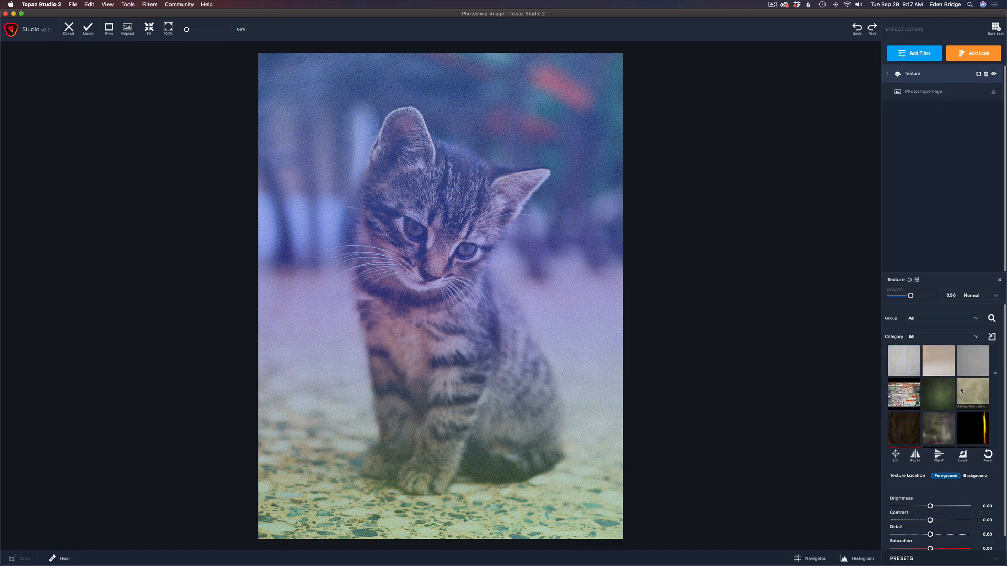
{"action": "scroll", "scroll_direction": "down", "scroll_amount": 3}
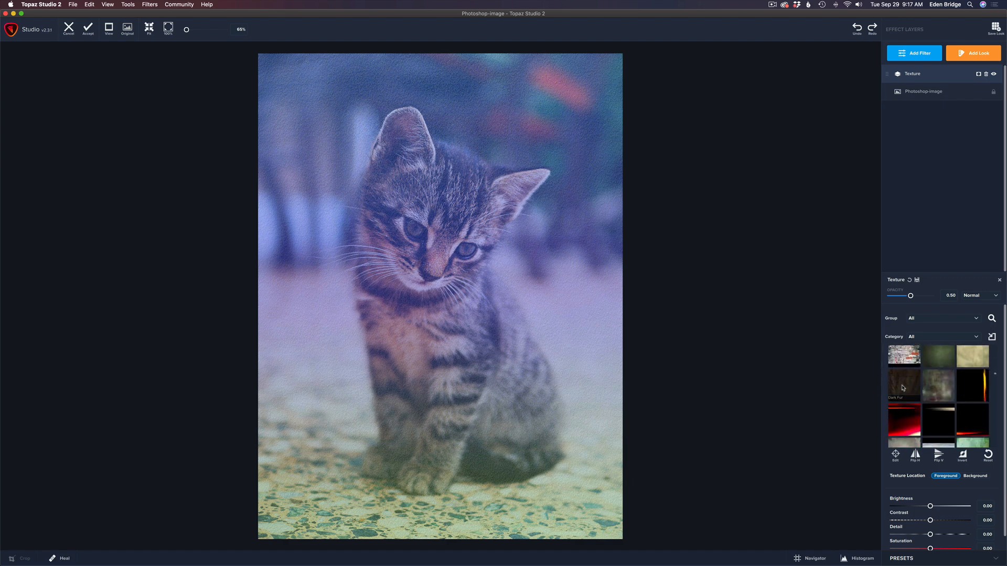
{"action": "left_click", "coordinate": [903, 386]}
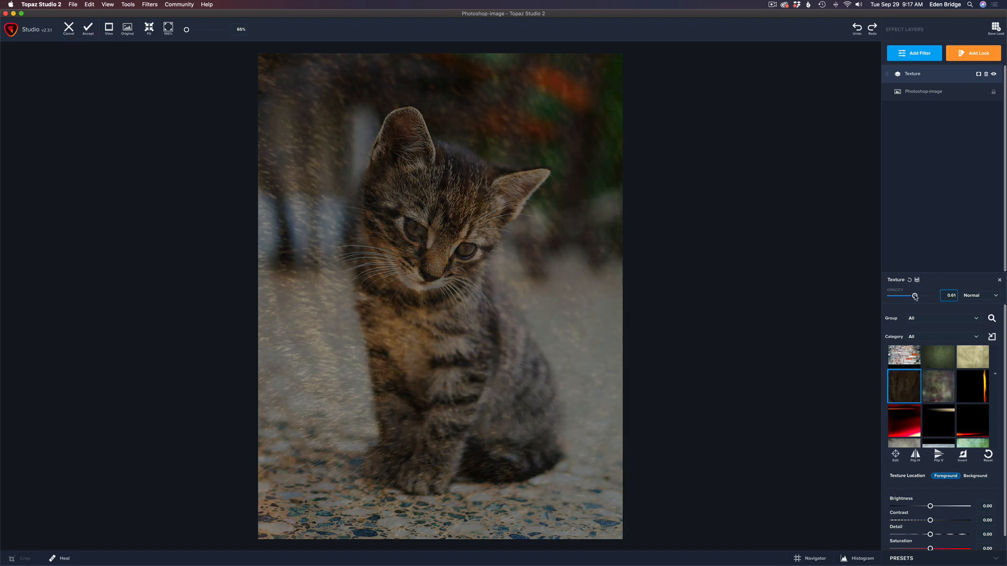
{"action": "triple_click", "coordinate": [949, 296]}
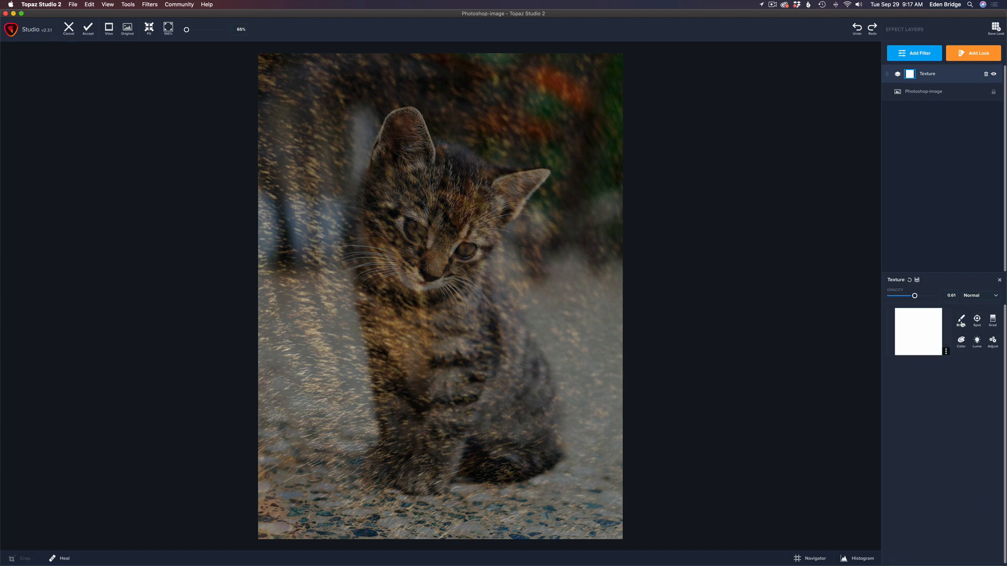
Step: Brush the kitten out of the Texture layer's mask, then reopen the filter list
{"action": "left_click", "coordinate": [961, 320]}
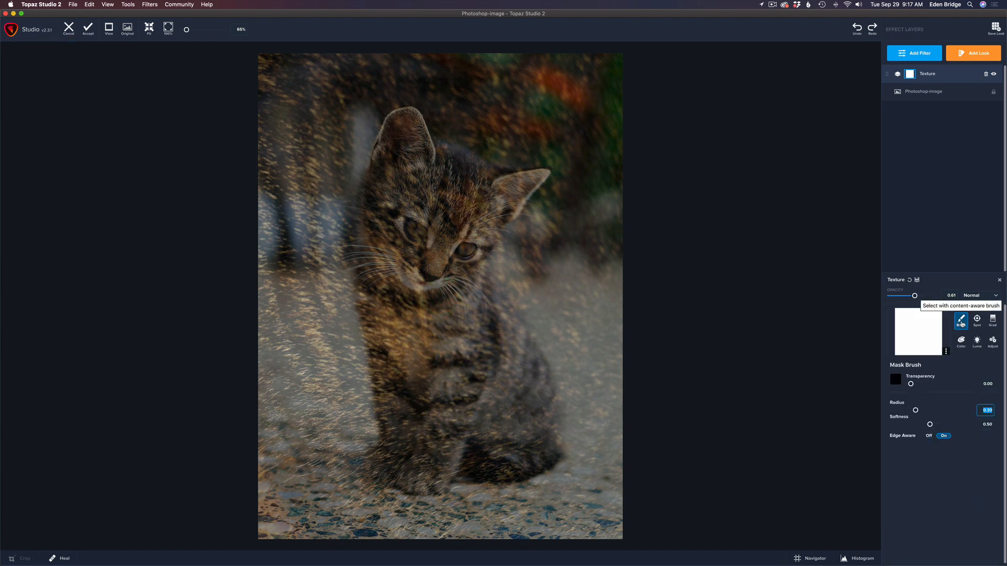
{"action": "mouse_move", "coordinate": [837, 394]}
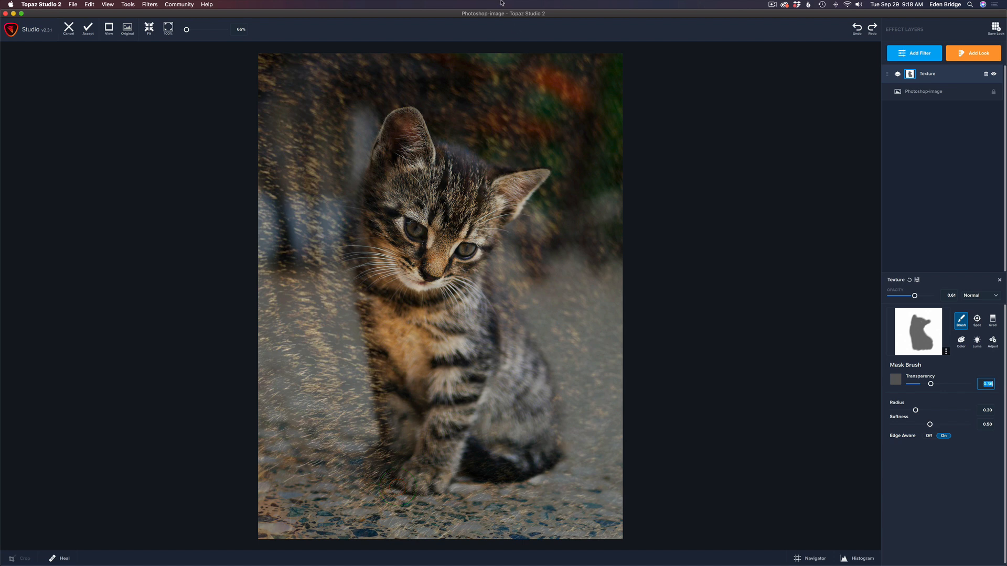
{"action": "left_click", "coordinate": [912, 52]}
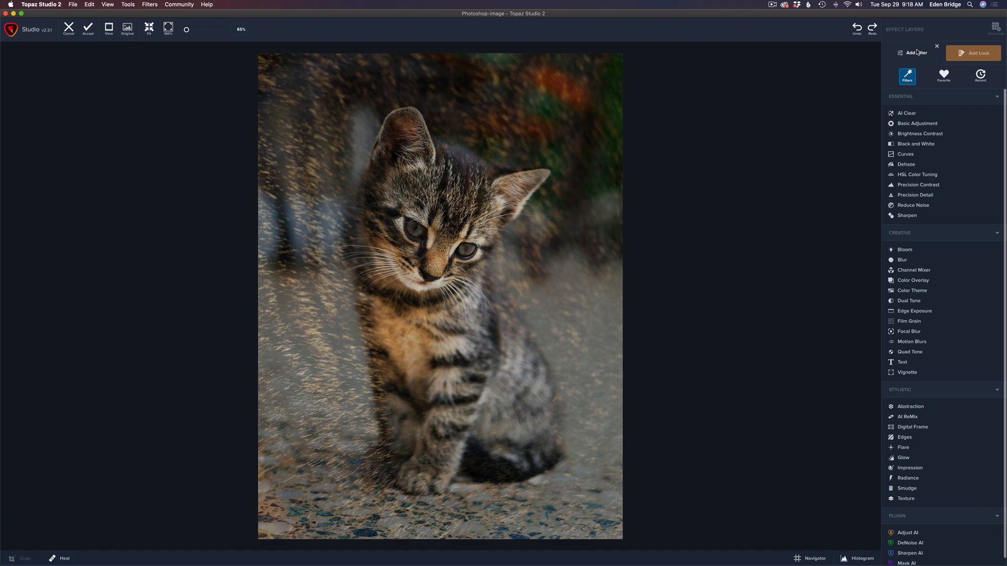
{"action": "mouse_move", "coordinate": [927, 475]}
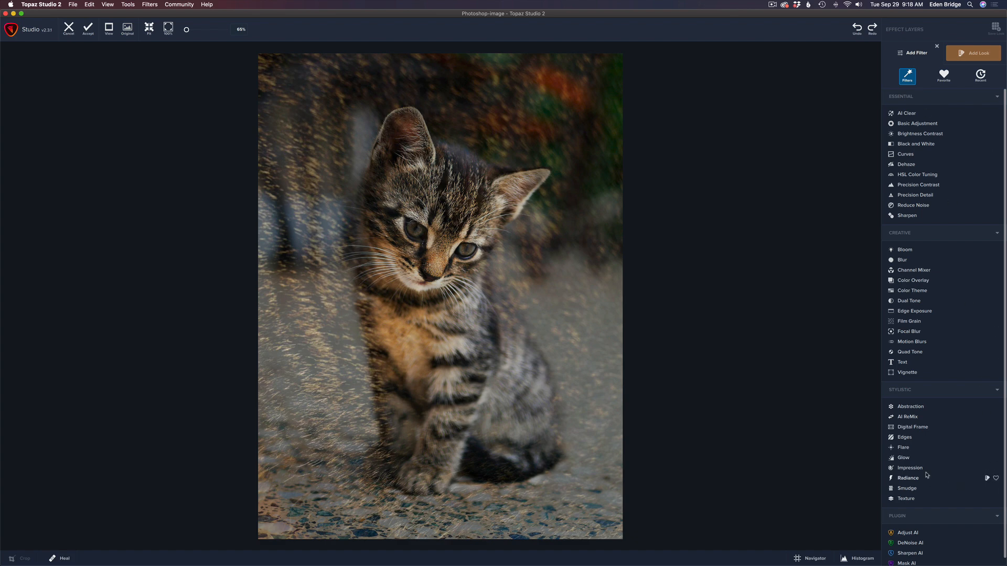
Step: Add an Impression painting layer with Background Type set to Original
{"action": "left_click", "coordinate": [909, 467]}
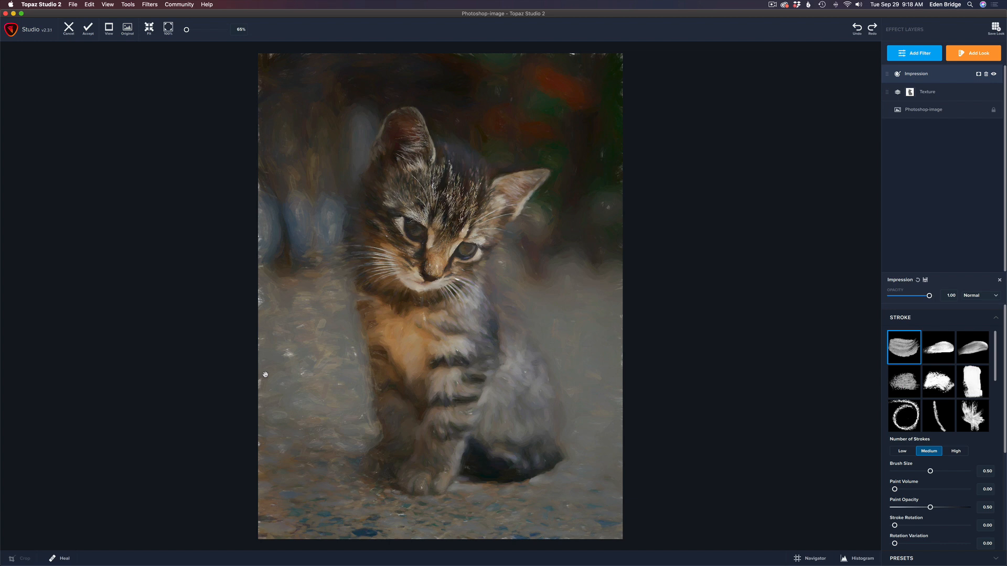
{"action": "mouse_move", "coordinate": [318, 367]}
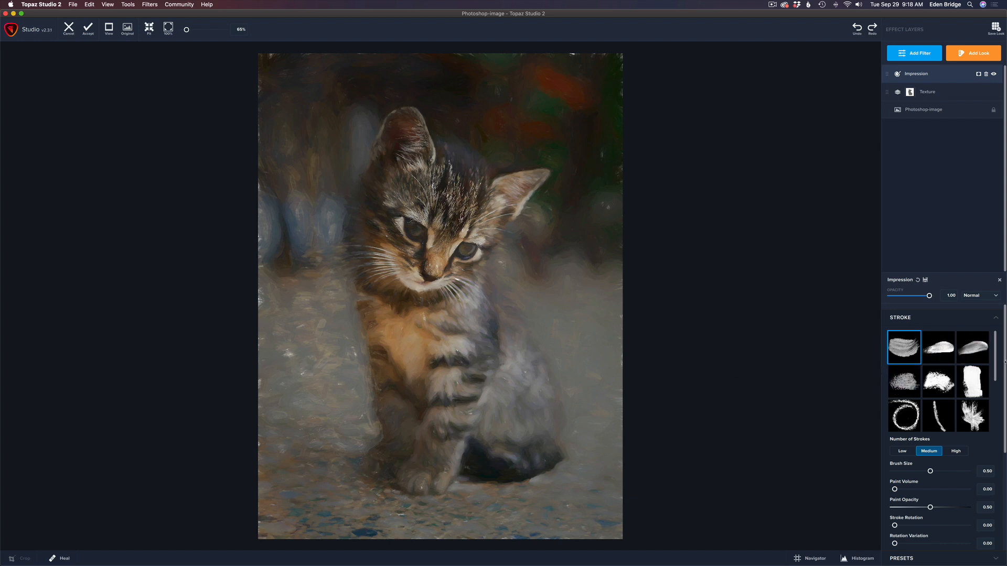
{"action": "scroll", "scroll_direction": "down", "scroll_amount": 3}
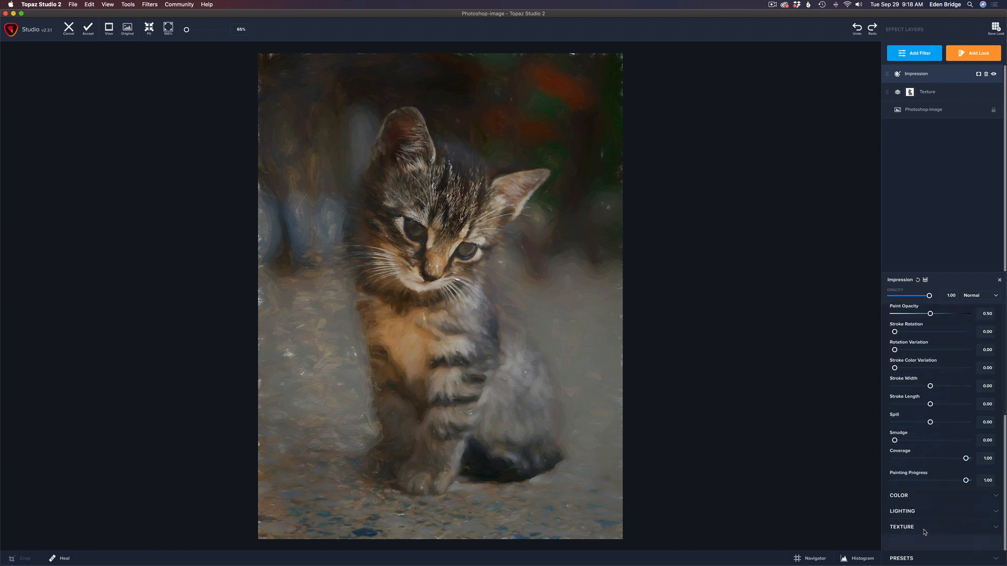
{"action": "left_click", "coordinate": [901, 527]}
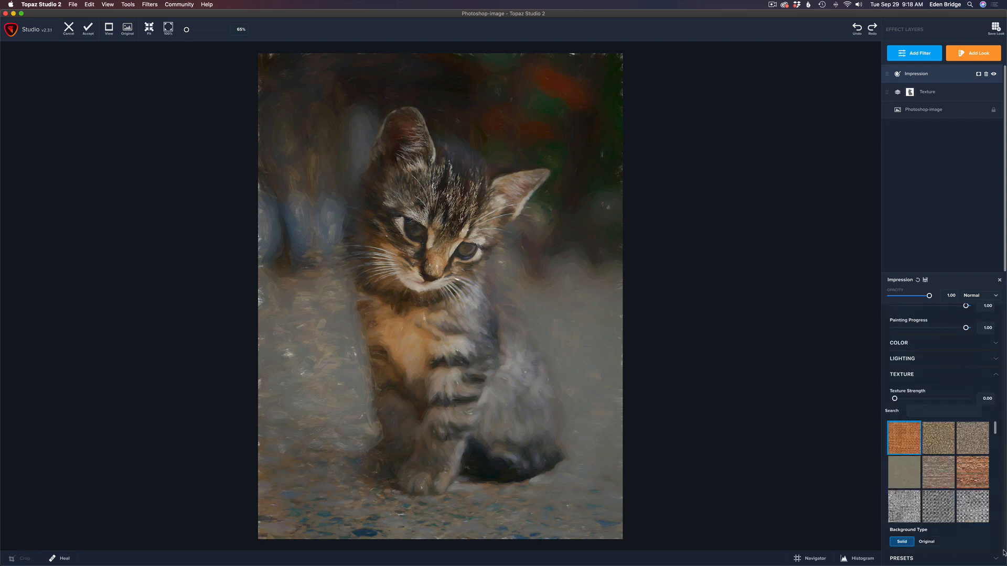
{"action": "left_click", "coordinate": [926, 526]}
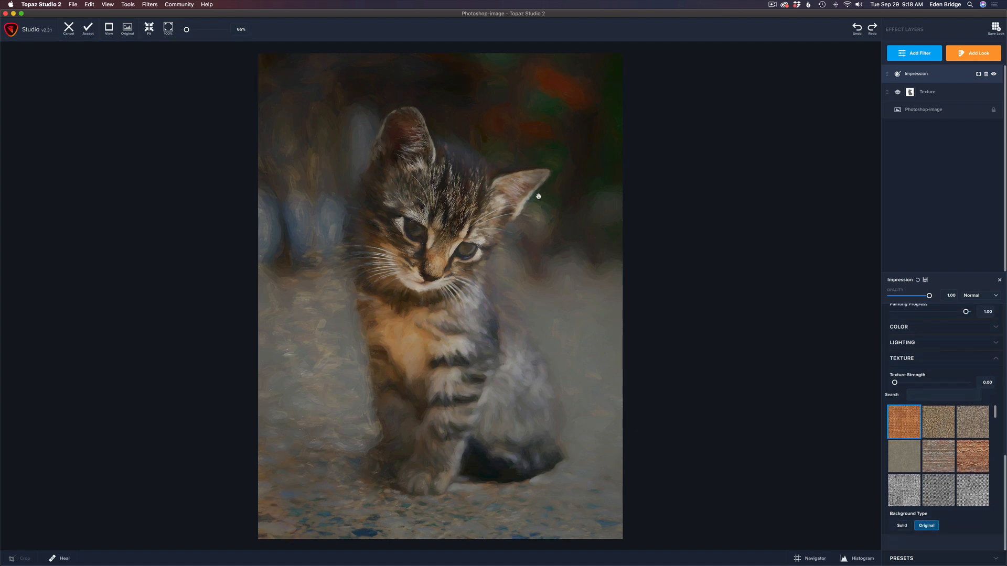
{"action": "mouse_move", "coordinate": [538, 196]}
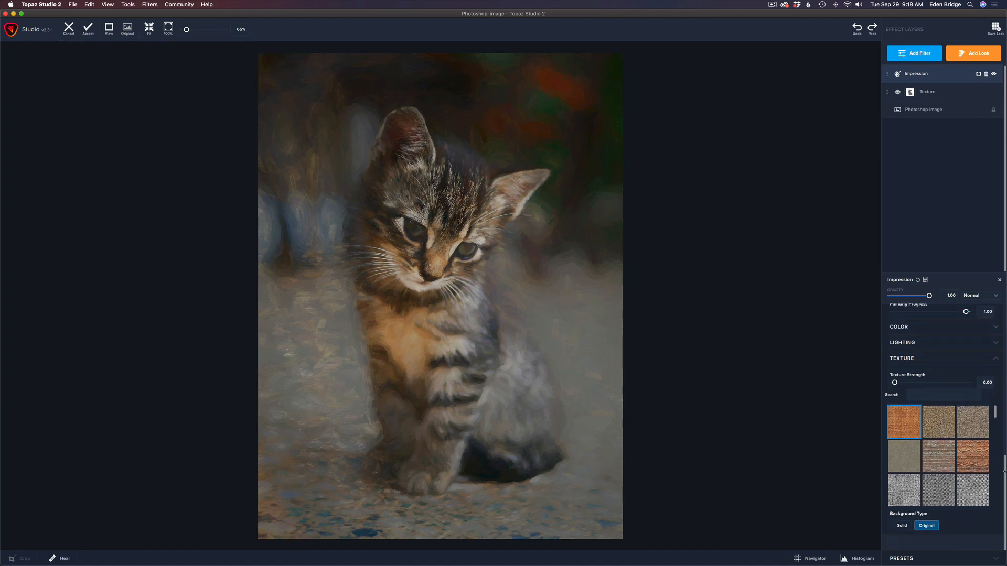
{"action": "scroll", "scroll_direction": "up", "scroll_amount": 3}
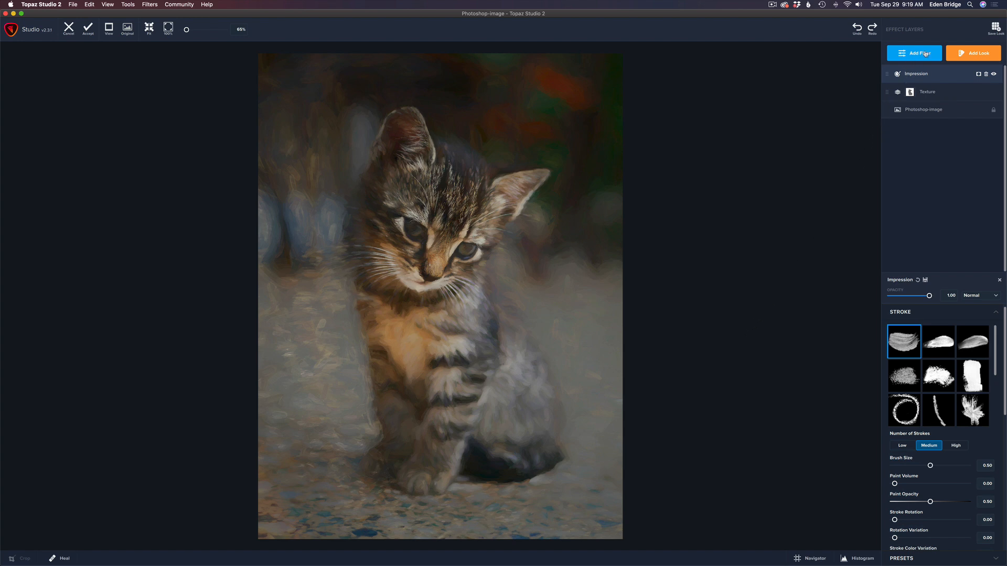
Step: Add a Precision Contrast layer with micro, low and medium contrast raised
{"action": "left_click", "coordinate": [913, 53]}
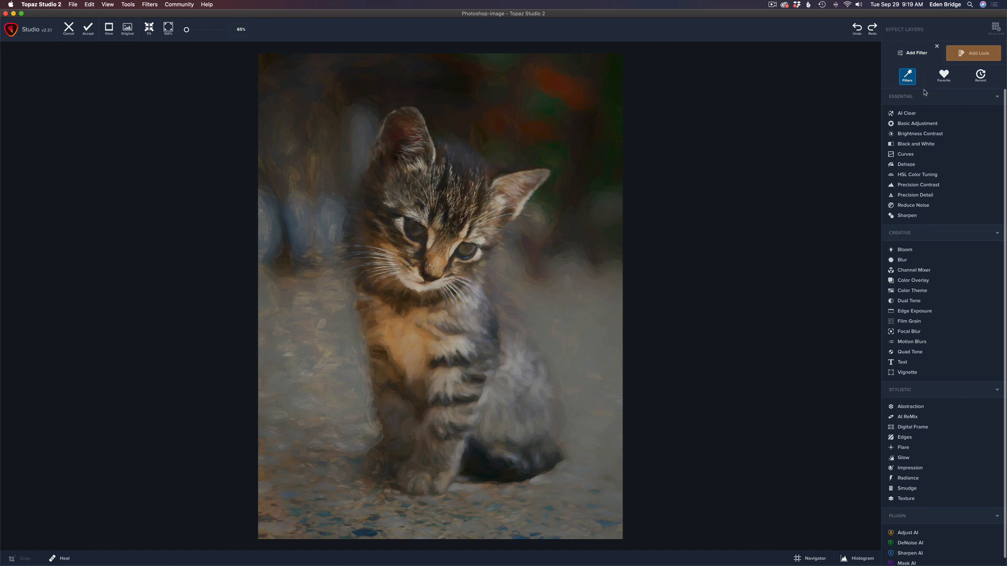
{"action": "mouse_move", "coordinate": [923, 188]}
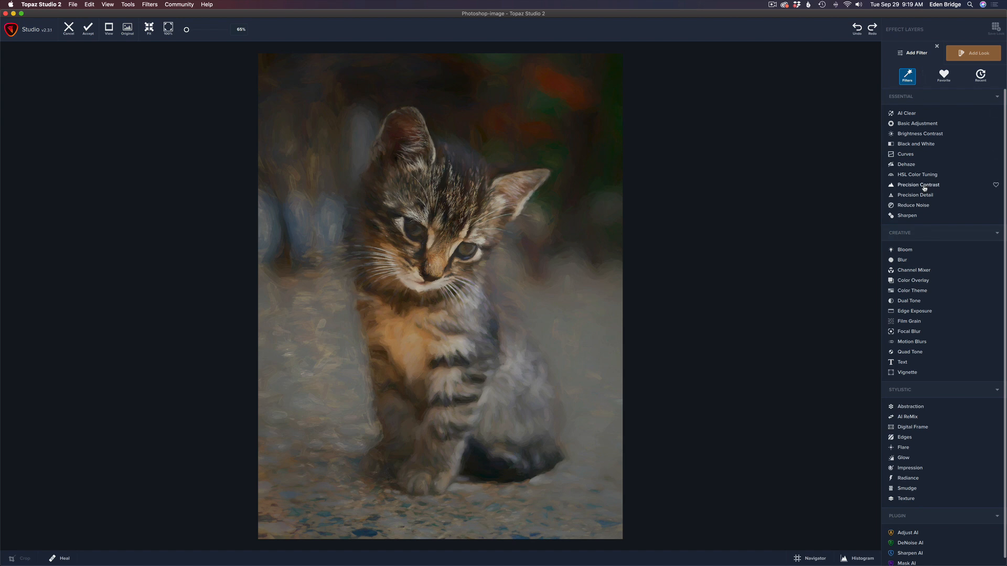
{"action": "left_click", "coordinate": [915, 185]}
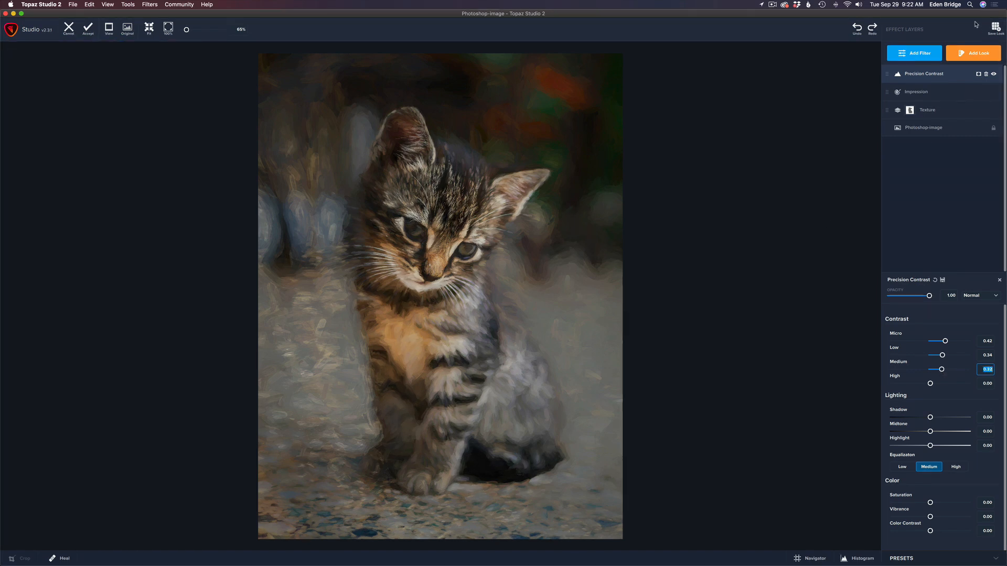
{"action": "mouse_move", "coordinate": [929, 92]}
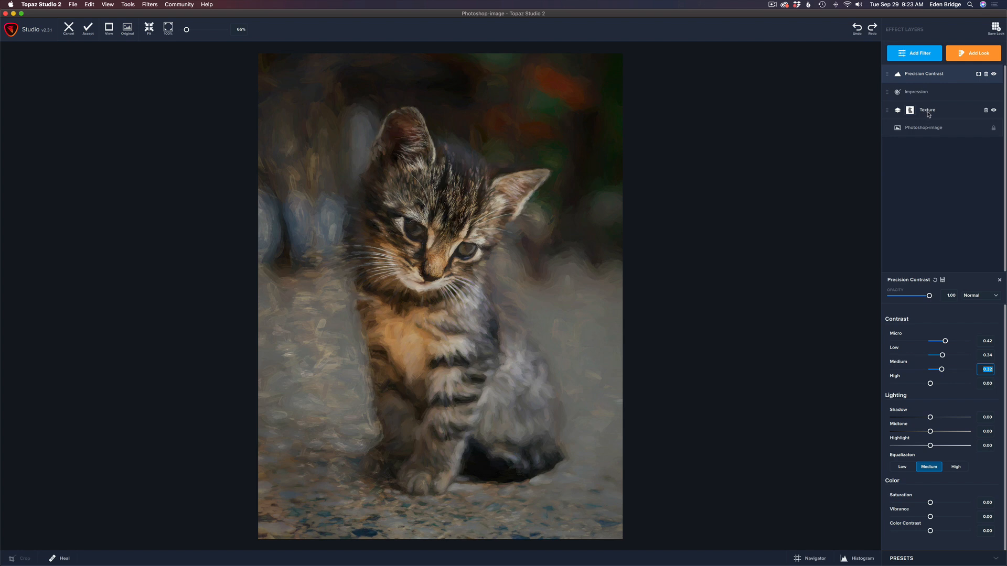
Step: Reselect the Texture layer and swap in the pale beige scratchy texture
{"action": "left_click", "coordinate": [927, 110]}
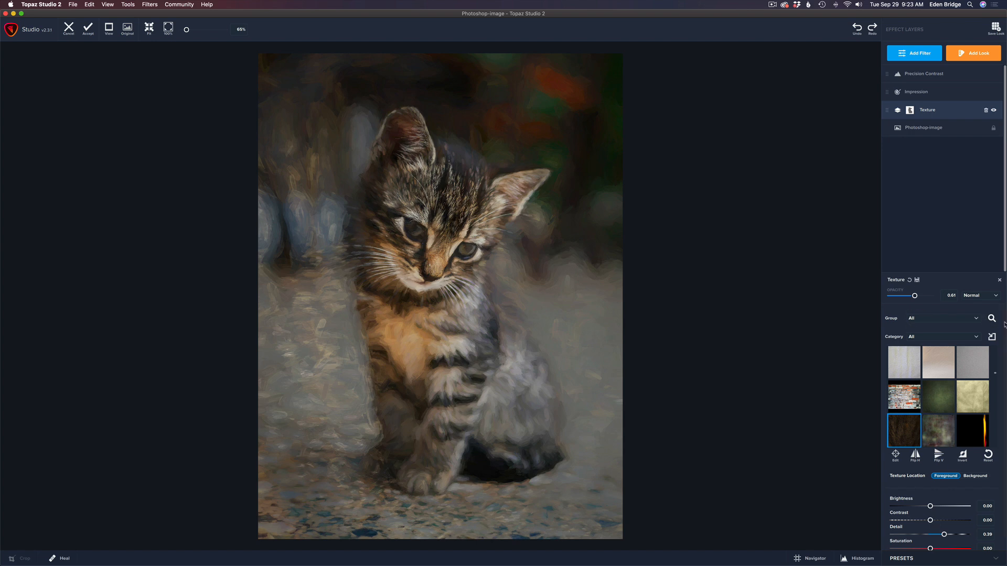
{"action": "scroll", "scroll_direction": "down", "scroll_amount": 3}
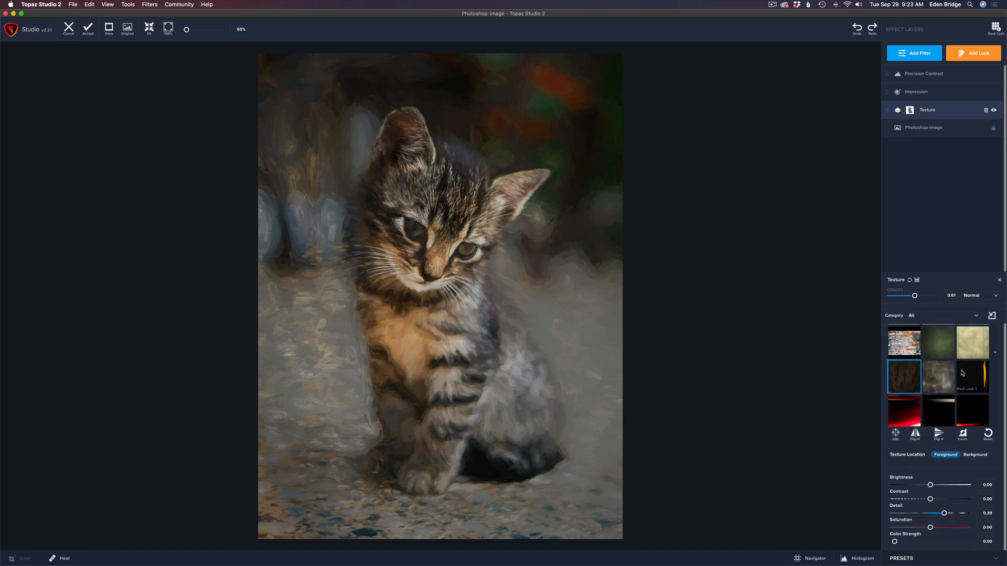
{"action": "scroll", "scroll_direction": "down", "scroll_amount": 3}
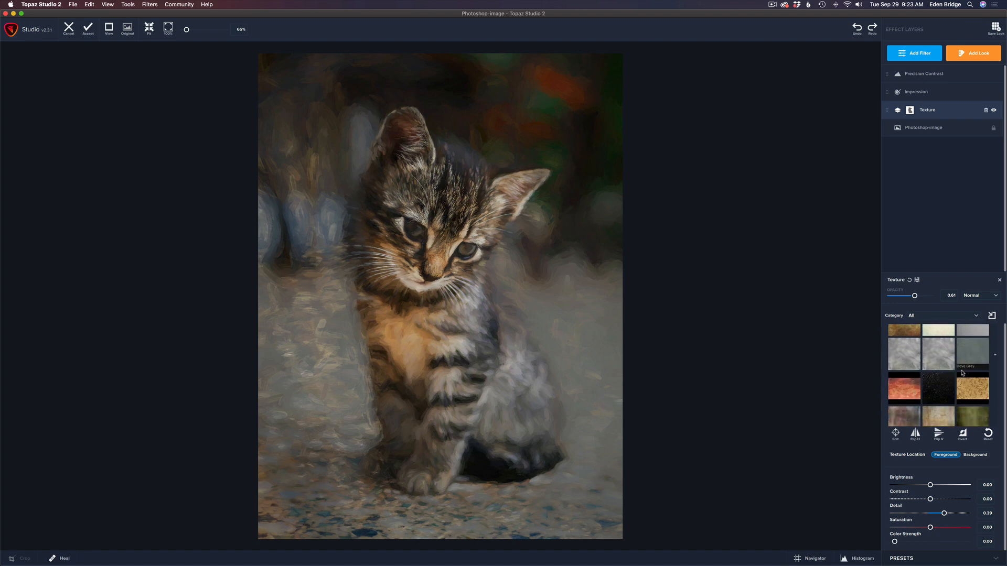
{"action": "scroll", "scroll_direction": "down", "scroll_amount": 3}
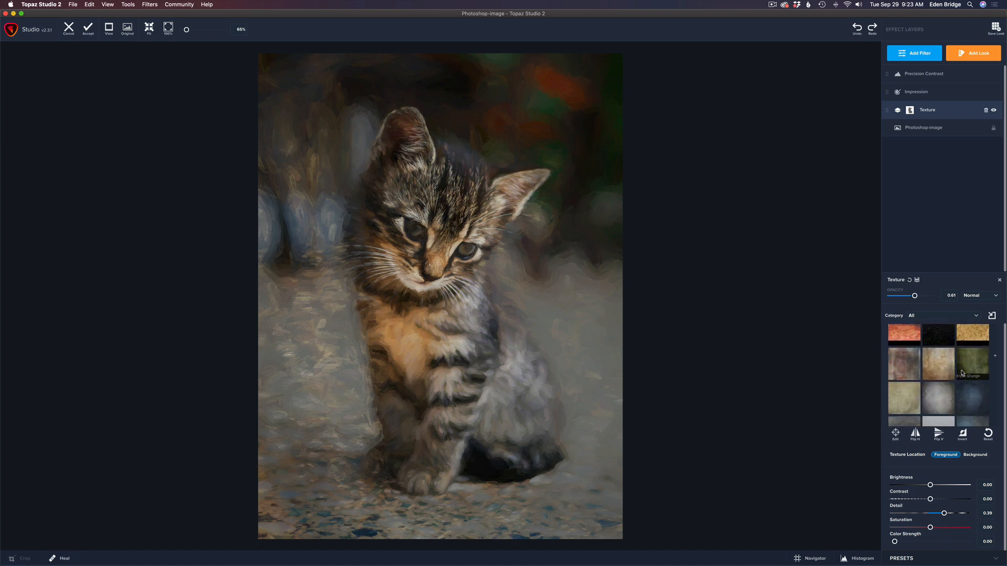
{"action": "scroll", "scroll_direction": "down", "scroll_amount": 3}
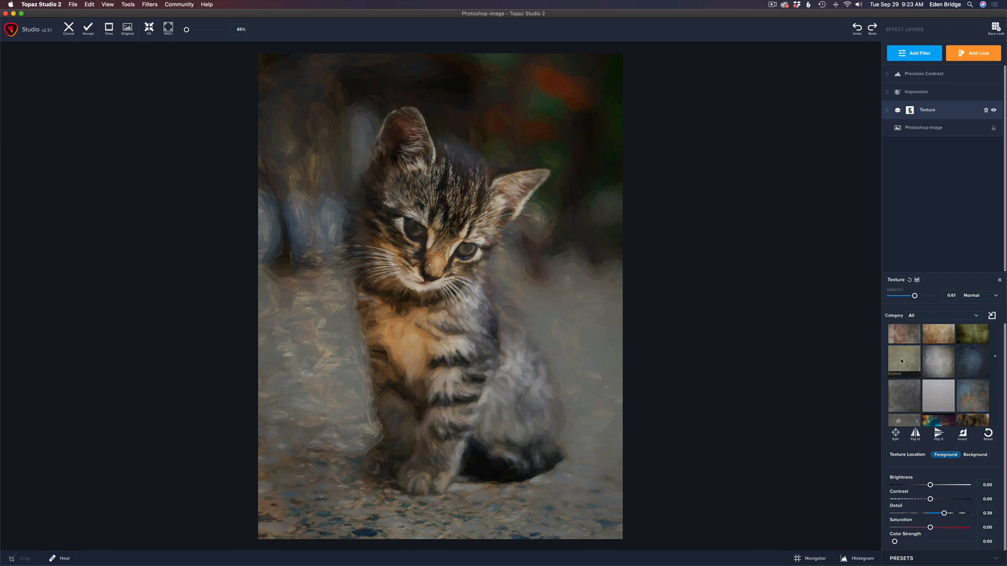
{"action": "left_click", "coordinate": [904, 361]}
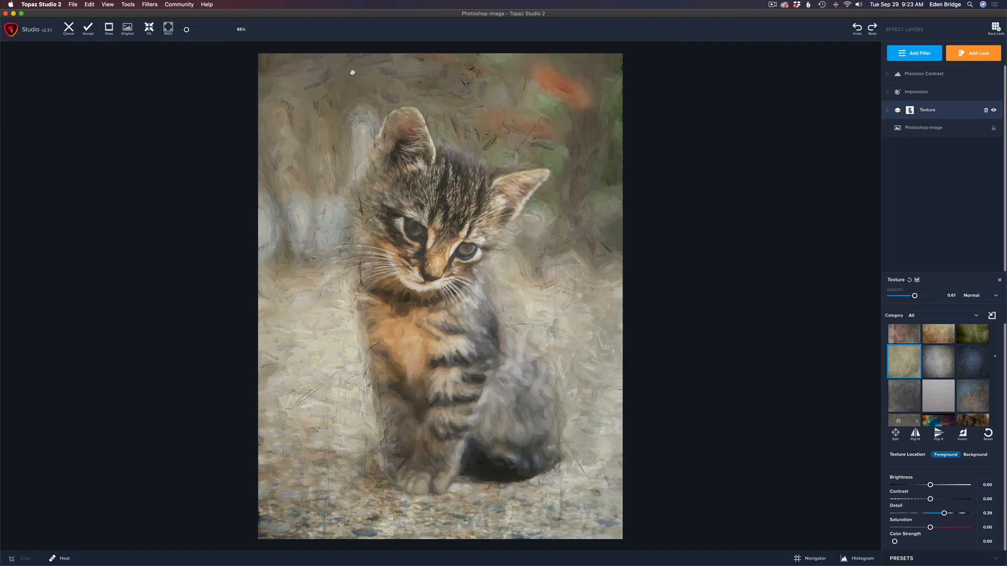
{"action": "mouse_move", "coordinate": [631, 178]}
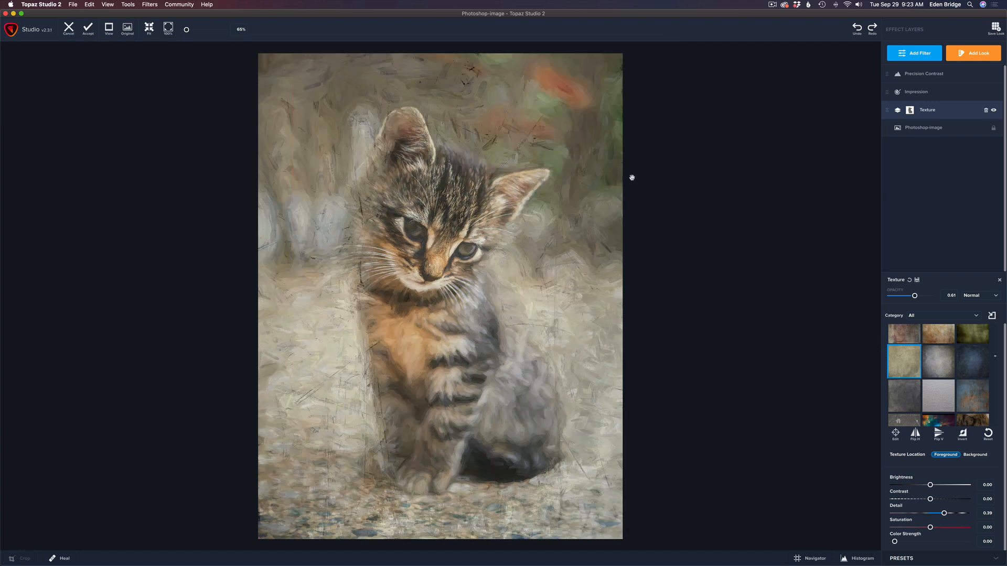
{"action": "mouse_move", "coordinate": [644, 182]}
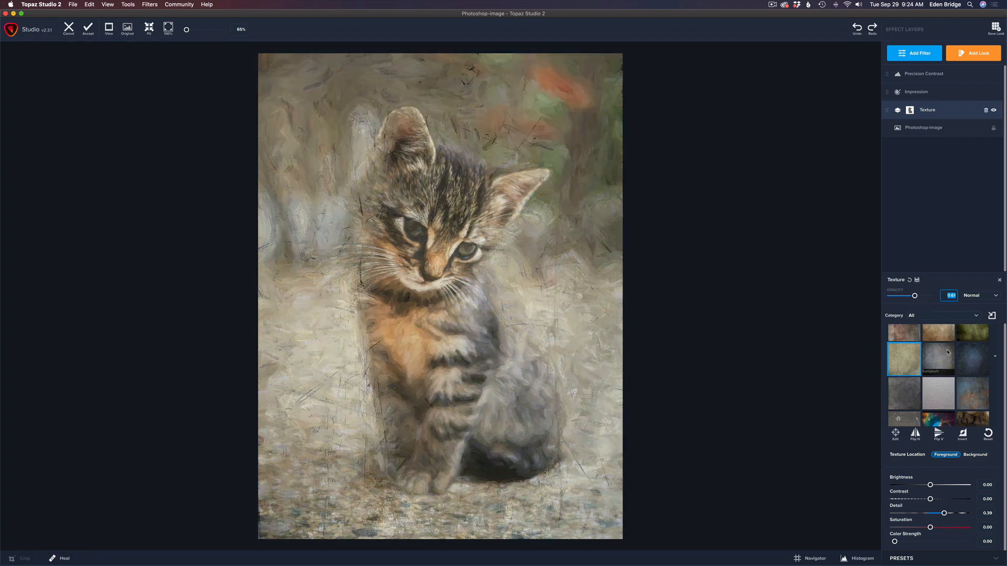
Step: Try the blue-grey texture, then settle on the plain grey texture at 0.70 opacity
{"action": "left_click", "coordinate": [972, 392]}
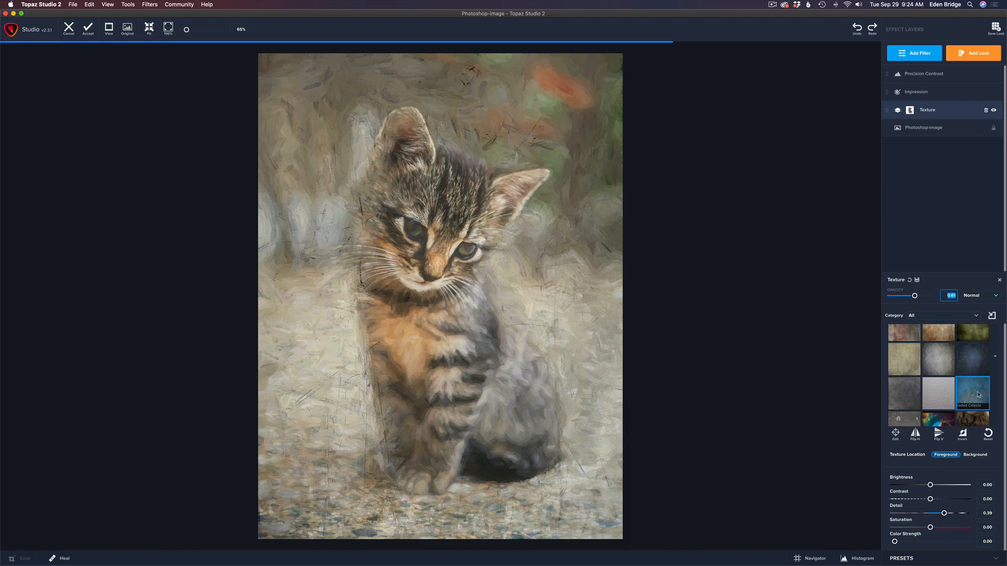
{"action": "left_click", "coordinate": [903, 392]}
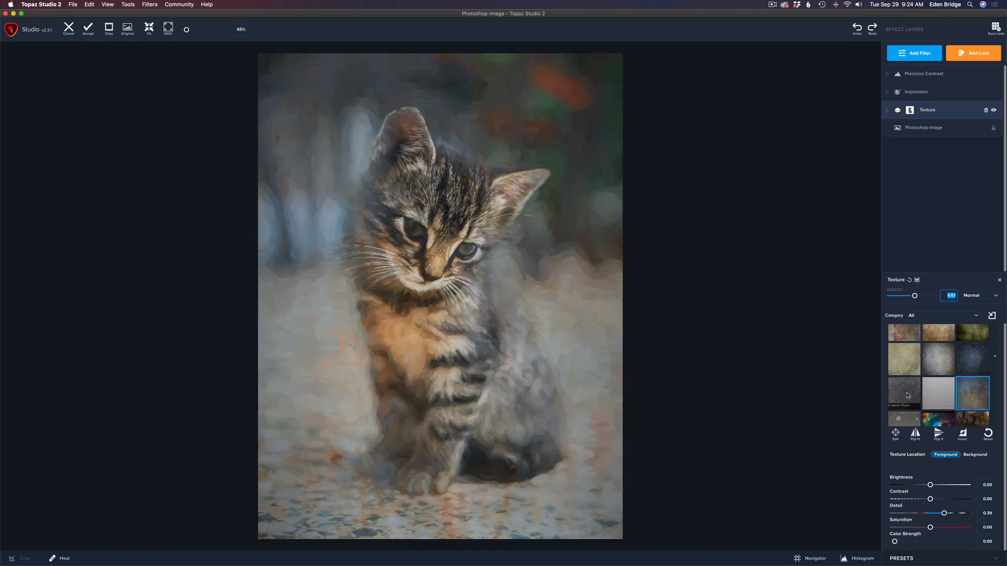
{"action": "left_click", "coordinate": [904, 394]}
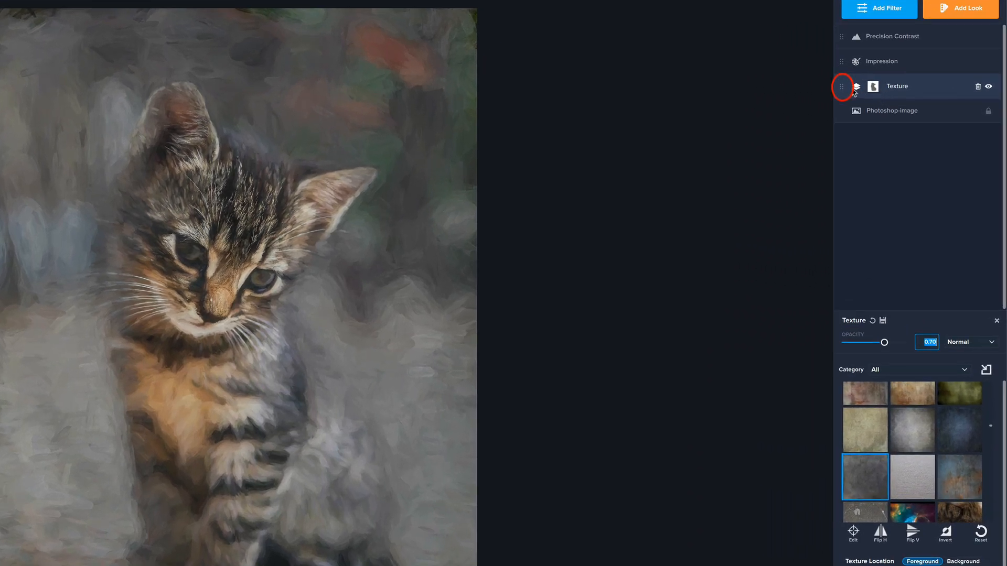
{"action": "mouse_move", "coordinate": [845, 92]}
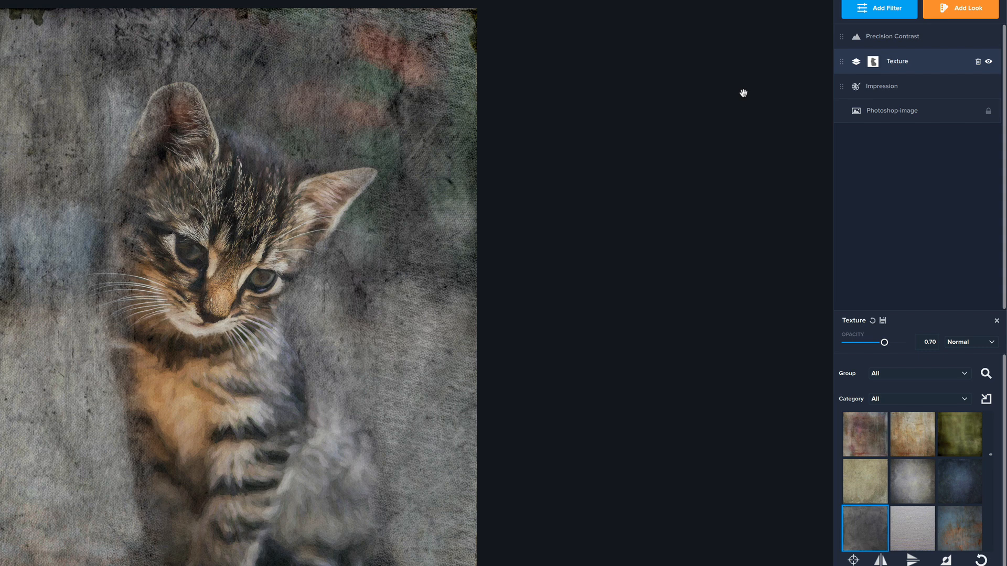
{"action": "mouse_move", "coordinate": [846, 37]}
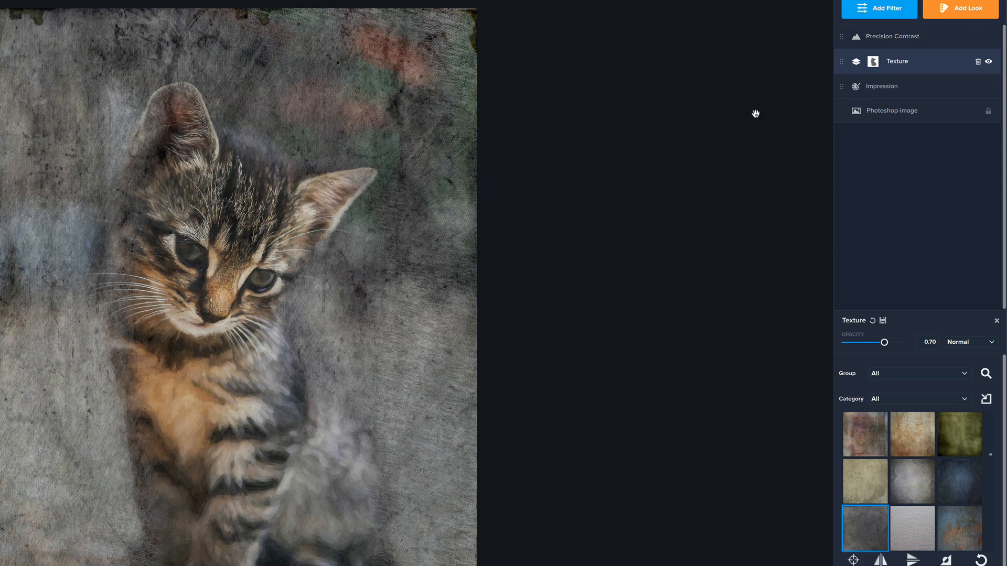
{"action": "mouse_move", "coordinate": [669, 131]}
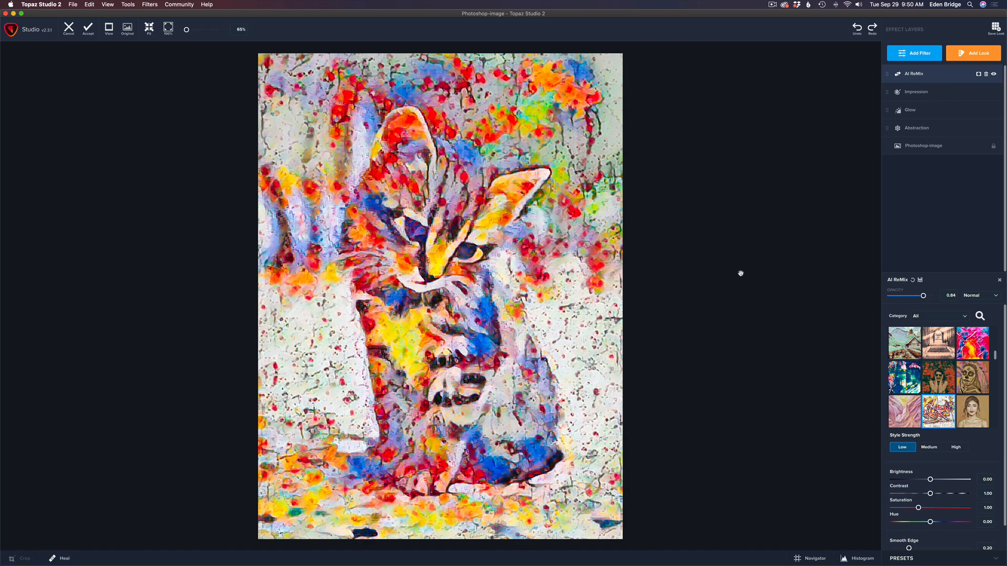
{"action": "mouse_move", "coordinate": [869, 159]}
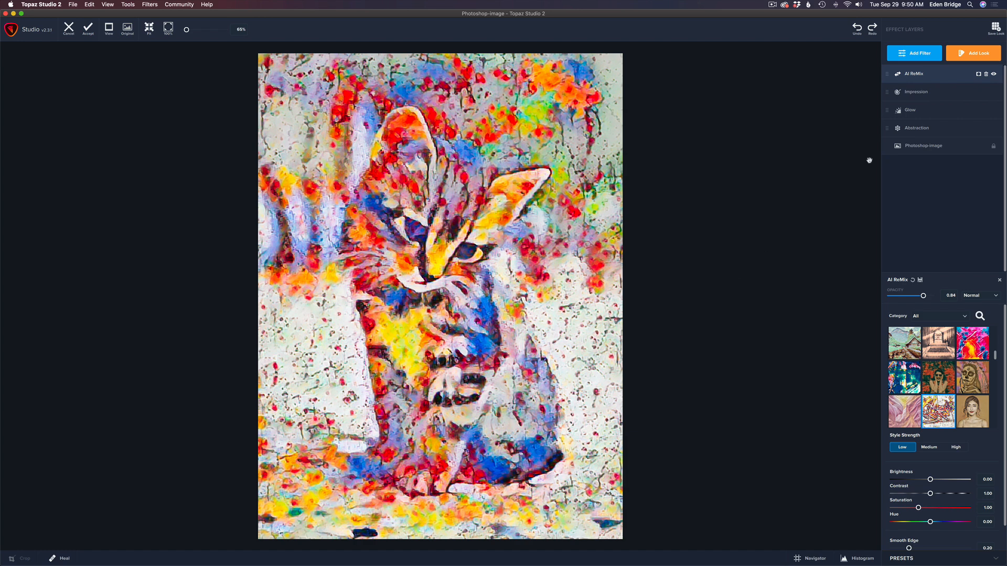
{"action": "mouse_move", "coordinate": [931, 82]}
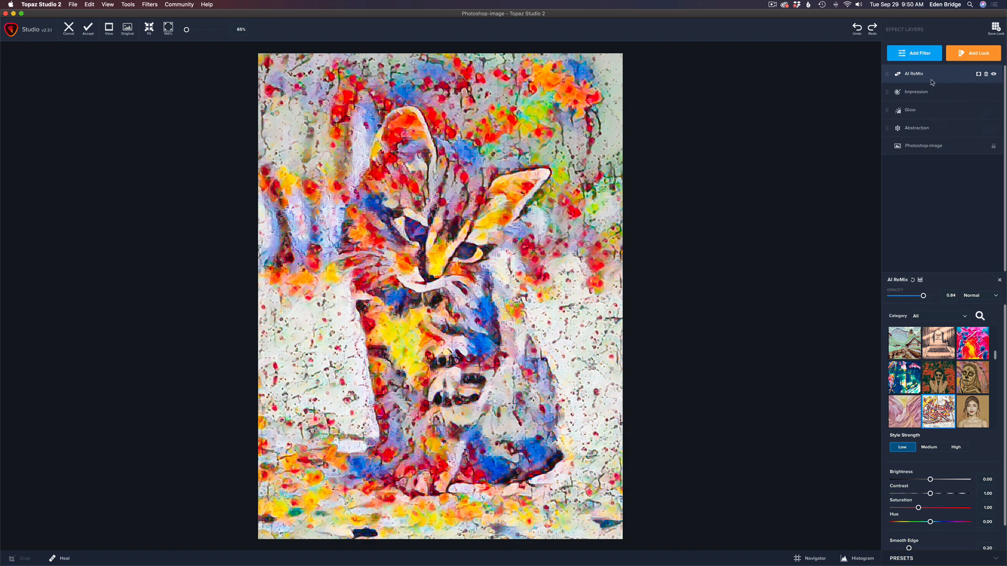
{"action": "mouse_move", "coordinate": [923, 80]}
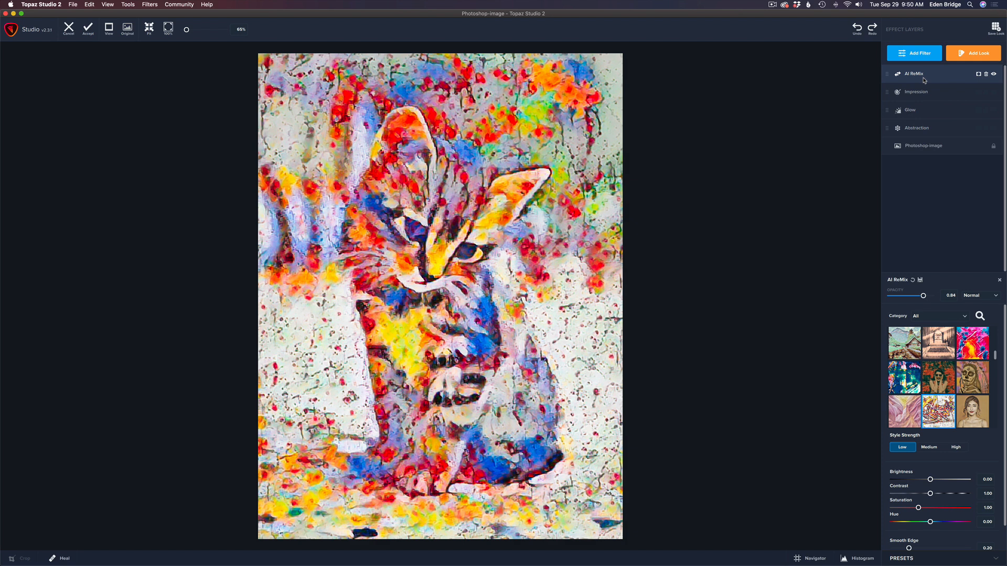
{"action": "mouse_move", "coordinate": [728, 412]}
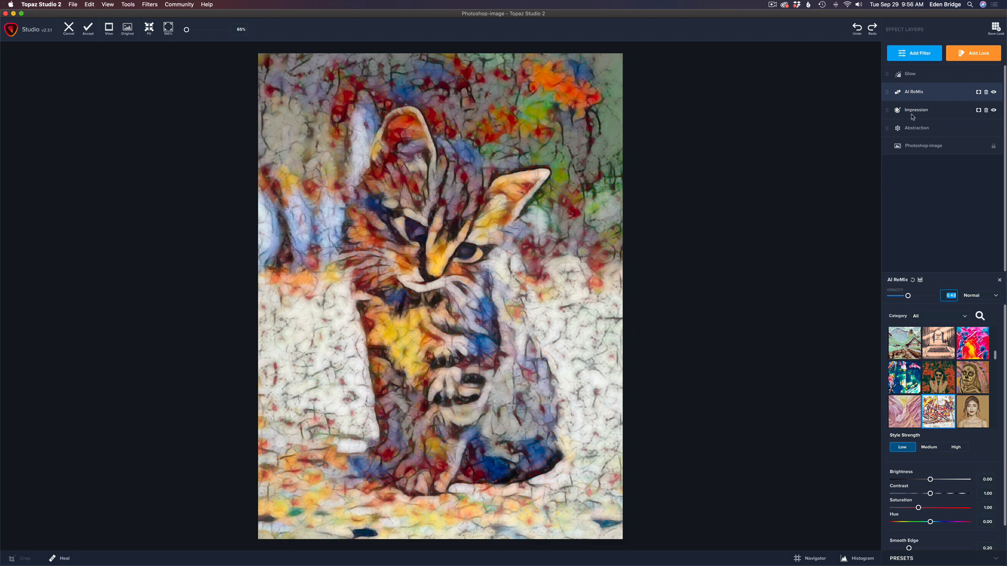
{"action": "mouse_move", "coordinate": [913, 53]}
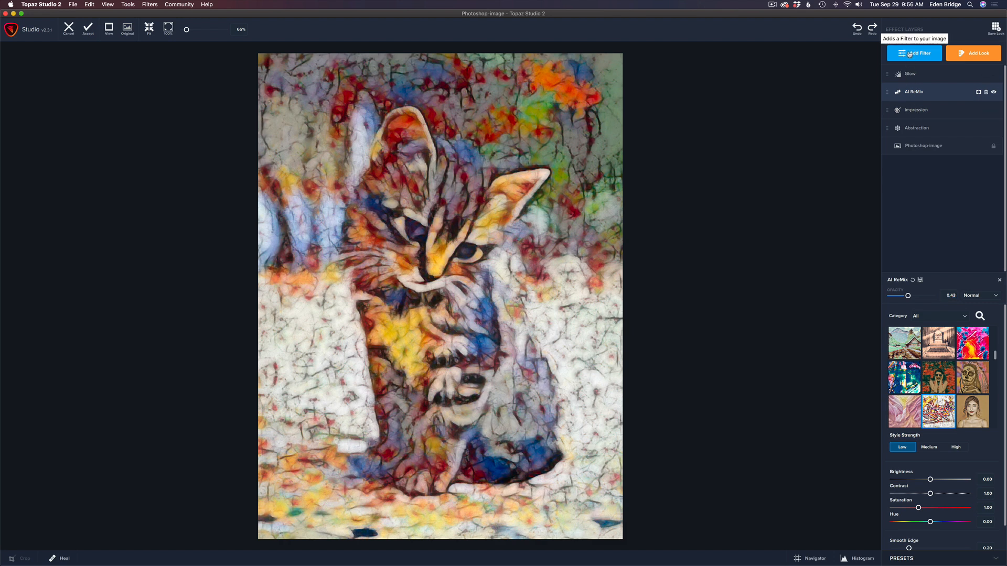
Step: Add another Impression filter from the Stylistic list above all layers
{"action": "left_click", "coordinate": [914, 52]}
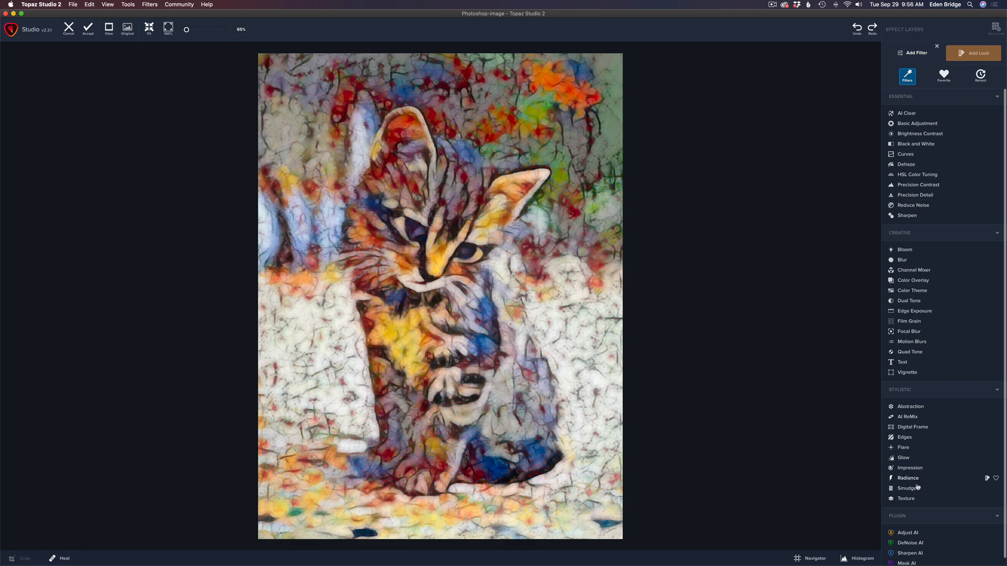
{"action": "left_click", "coordinate": [909, 468]}
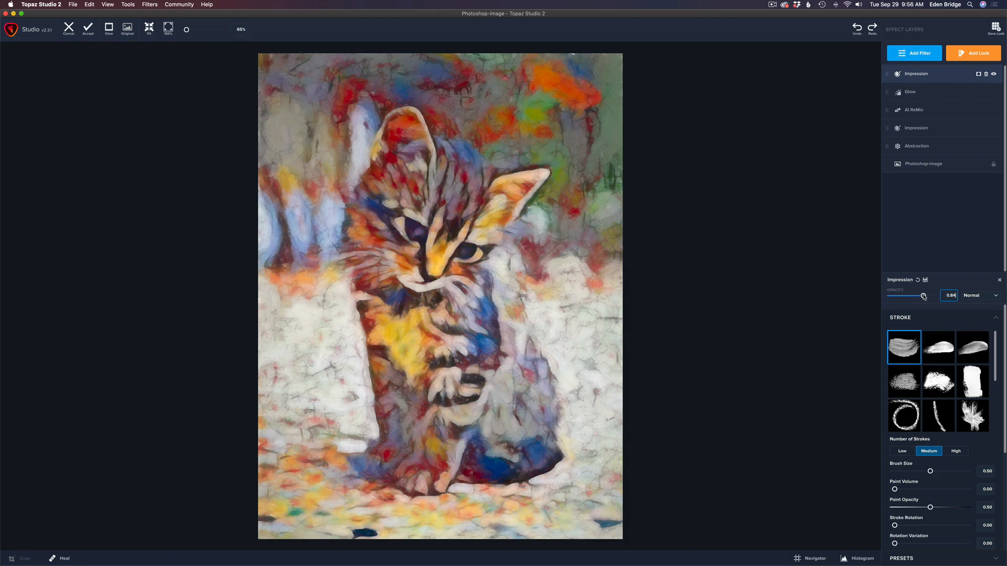
Step: Set the top Impression layer's blend mode to Hard Light with lowered opacity
{"action": "left_click", "coordinate": [978, 296]}
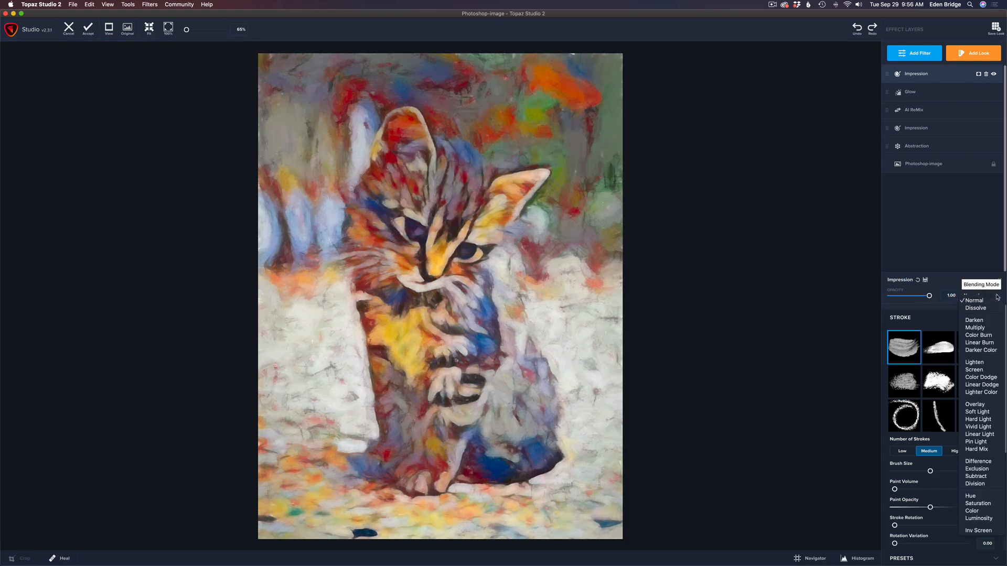
{"action": "left_click", "coordinate": [975, 369]}
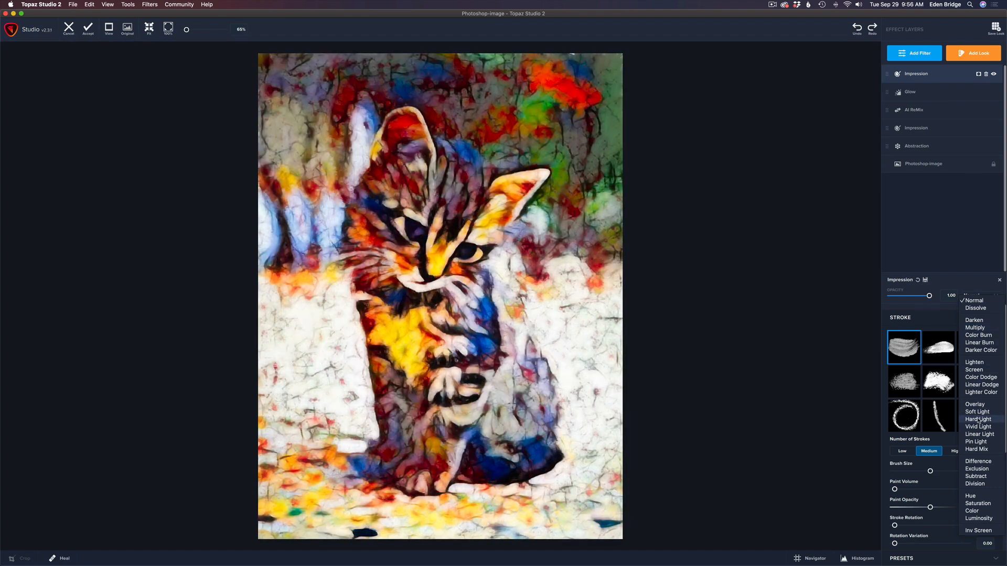
{"action": "left_click", "coordinate": [976, 418]}
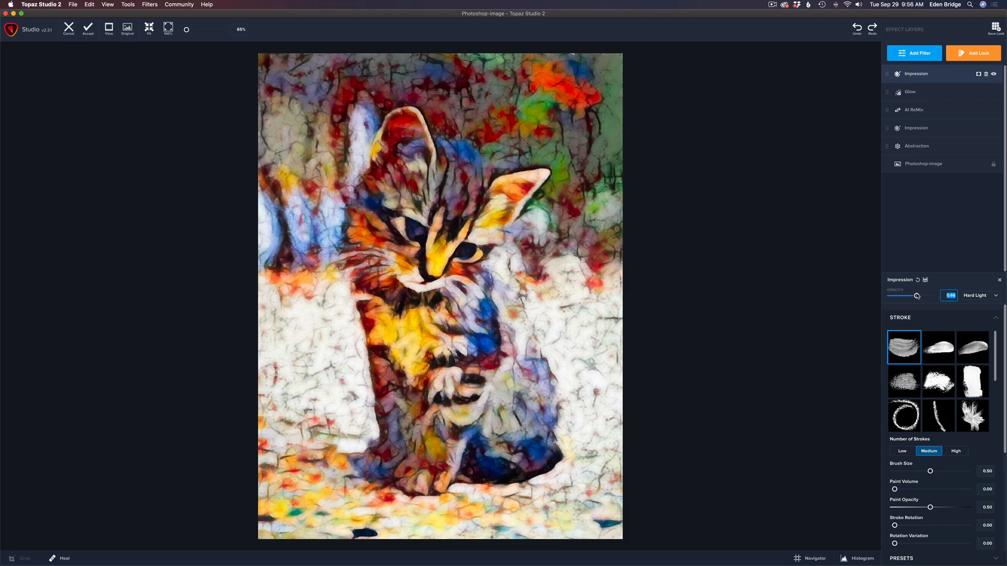
{"action": "mouse_move", "coordinate": [927, 252]}
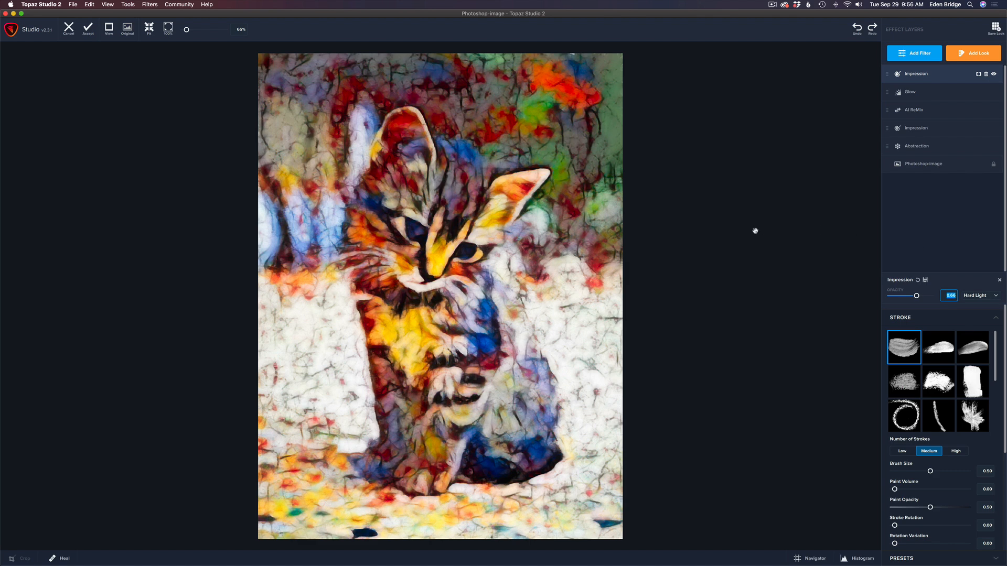
{"action": "mouse_move", "coordinate": [826, 135]}
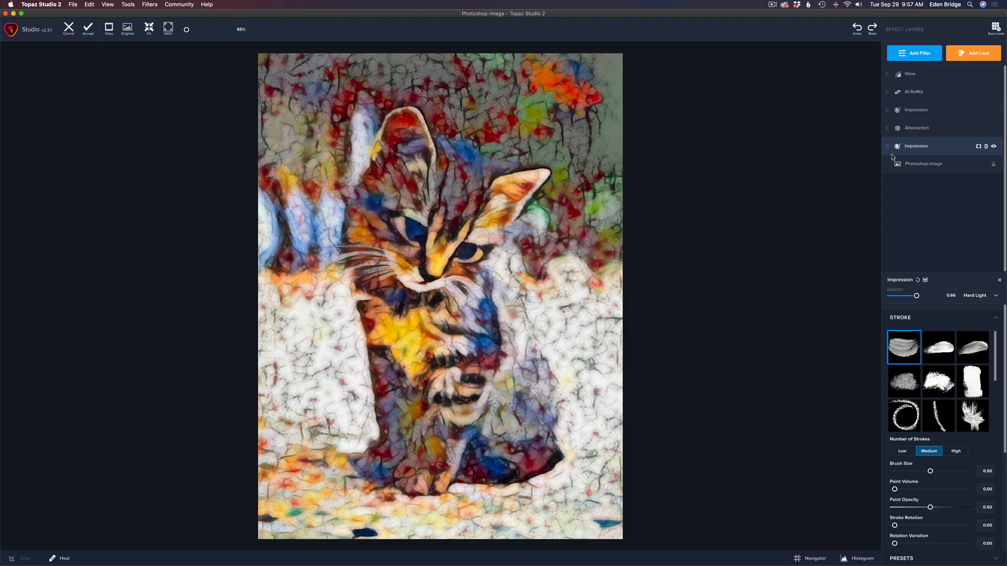
{"action": "mouse_move", "coordinate": [930, 131]}
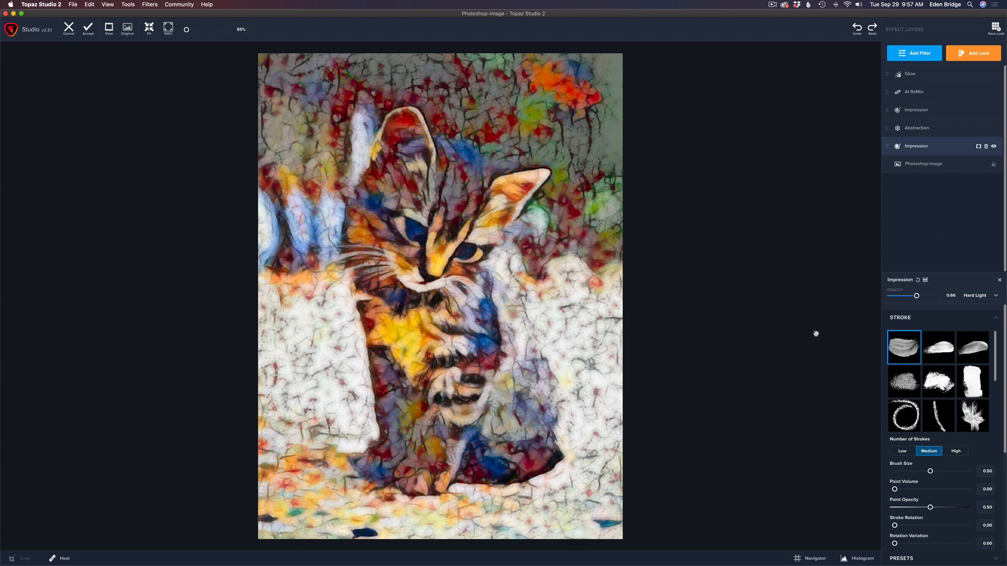
{"action": "mouse_move", "coordinate": [801, 330]}
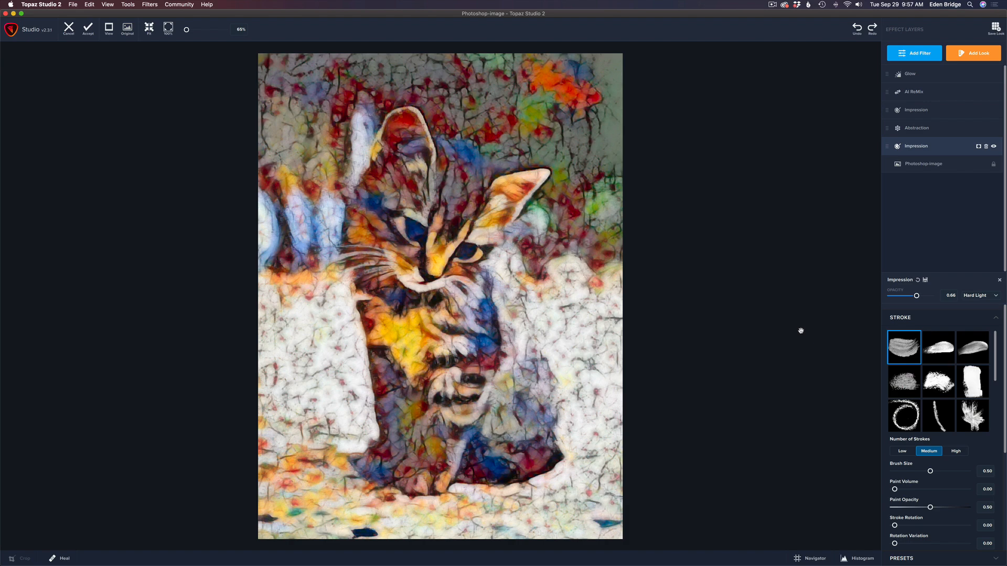